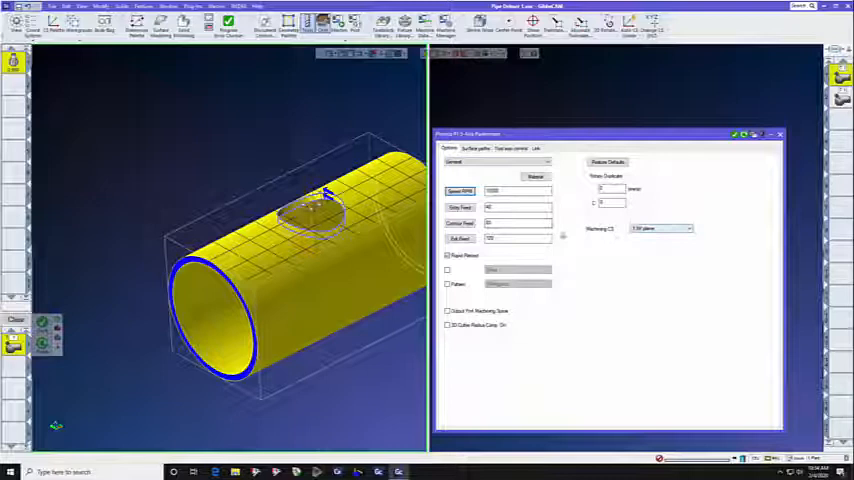
Show the Surface paths tab of the 3-axis deburring operation's parameters.
click(462, 148)
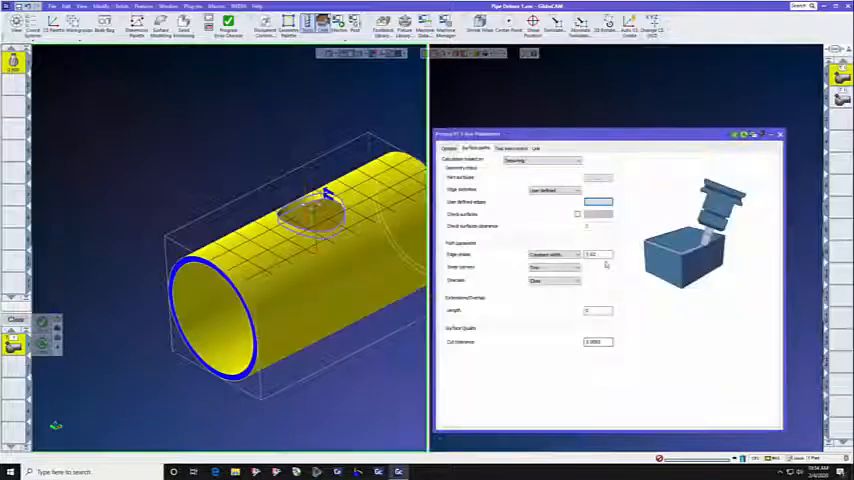
Review the edge shape and inner corner options, keeping Constant width, and select the width value.
click(553, 254)
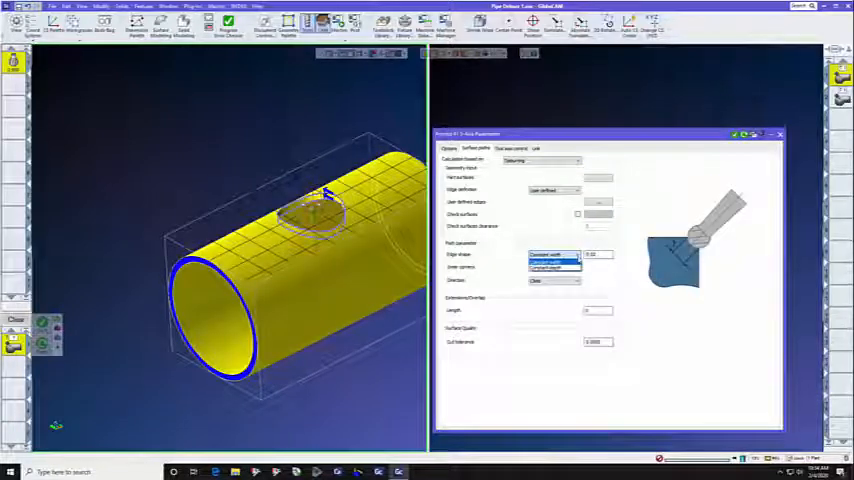
click(547, 262)
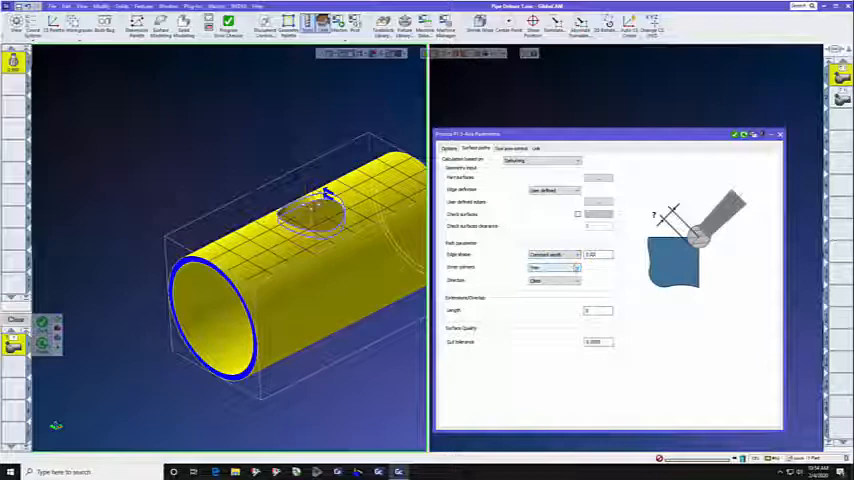
click(575, 254)
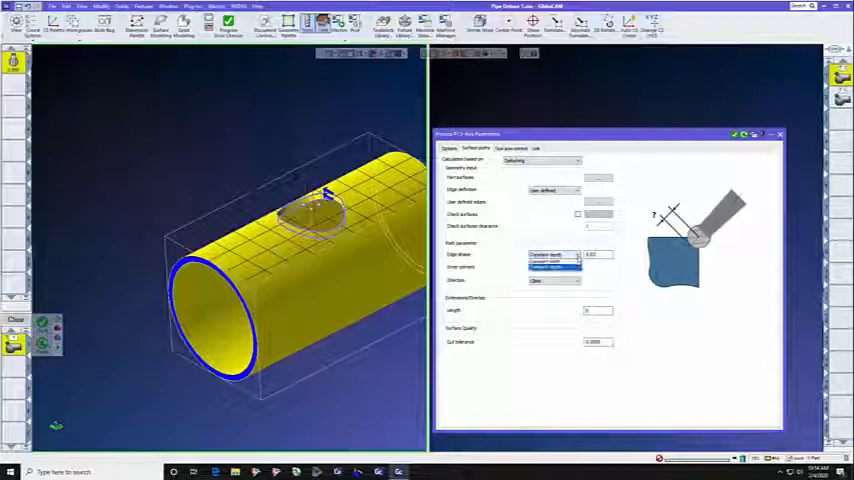
click(551, 260)
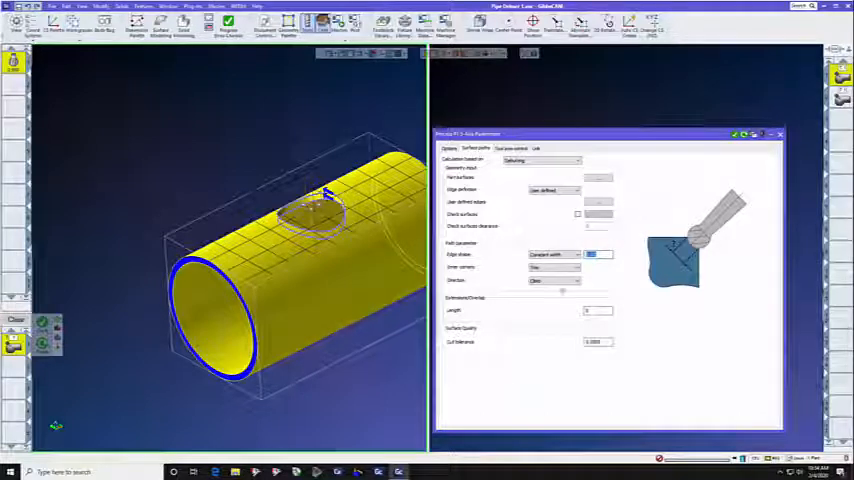
click(554, 280)
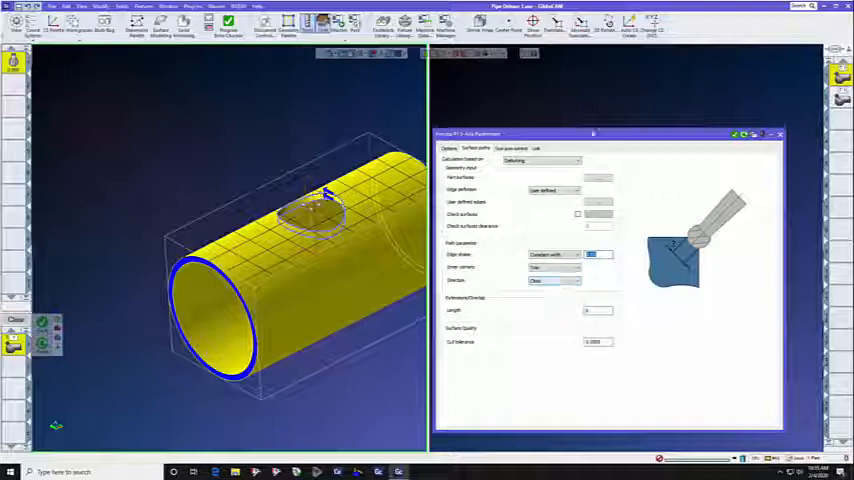
Show the Tool axis control tab.
click(511, 148)
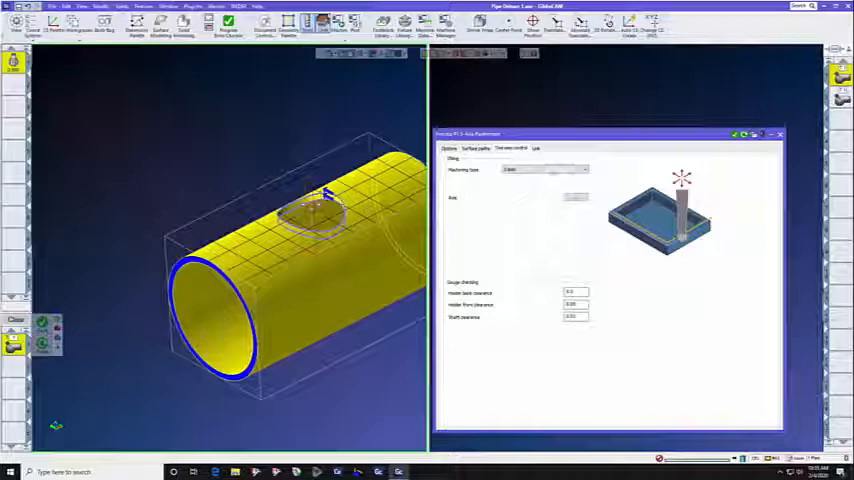
Show the Link tab with clearance, retract, feed distances and lead-in radii.
click(536, 148)
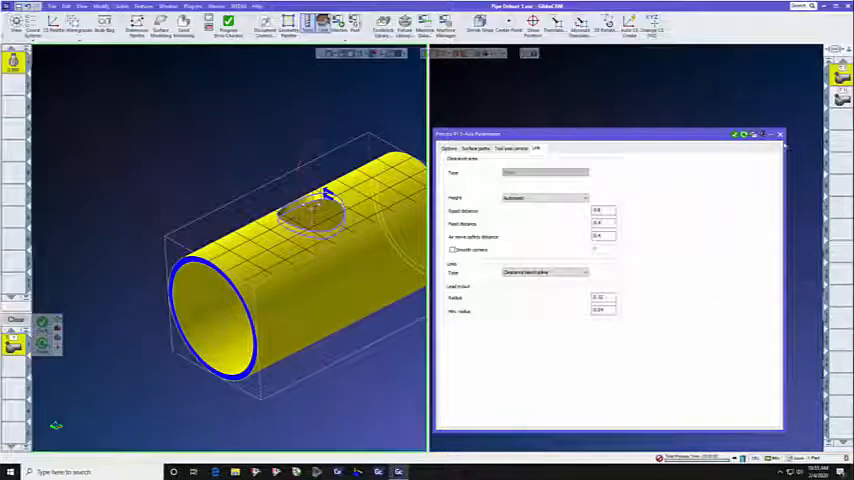
Close the 3-axis parameters dialog, leaving the surface toolpath visible on the pipe.
click(780, 134)
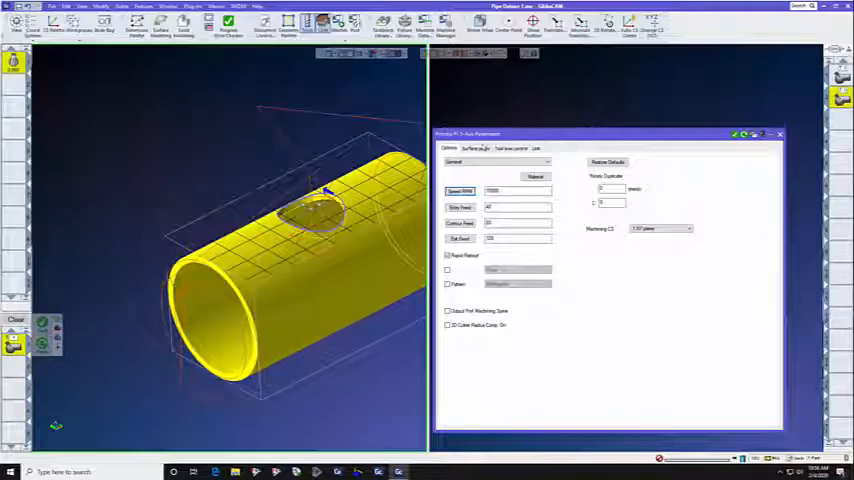
Review the 5-axis operation's Surface paths, Tool axis control and Link tabs.
click(477, 148)
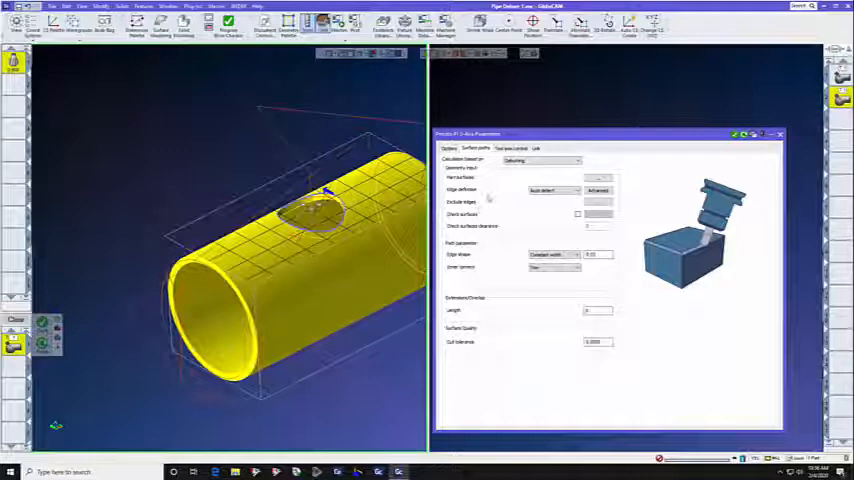
click(512, 148)
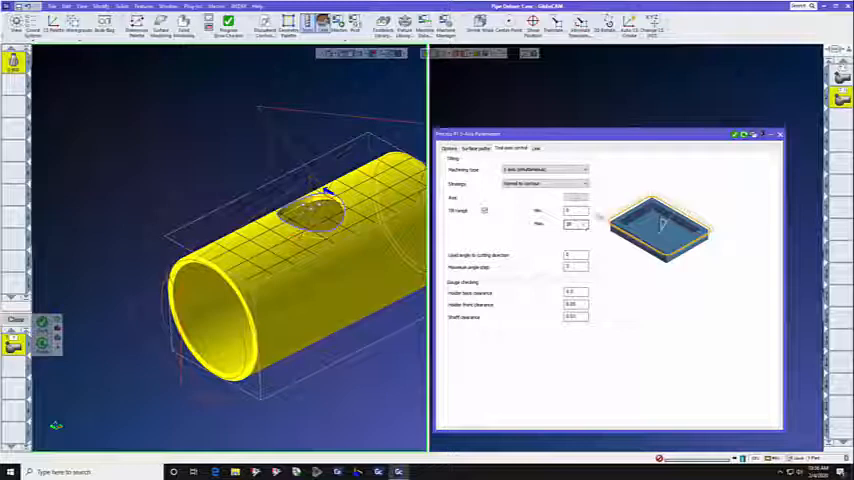
click(536, 148)
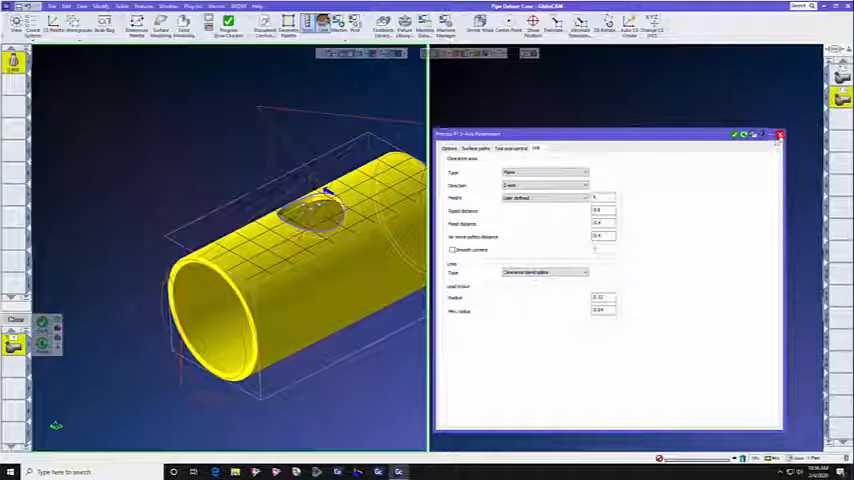
Close the 5-axis operation dialog to view the pipe and its deburring path.
click(779, 134)
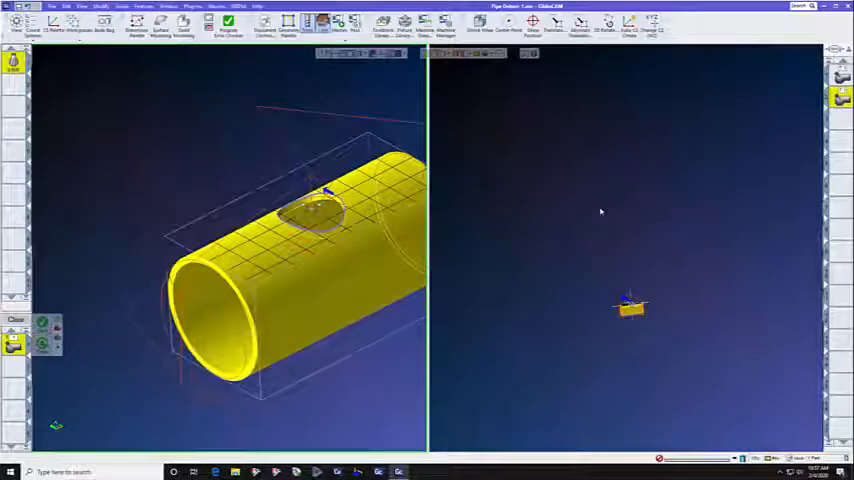
mouse_move(583, 212)
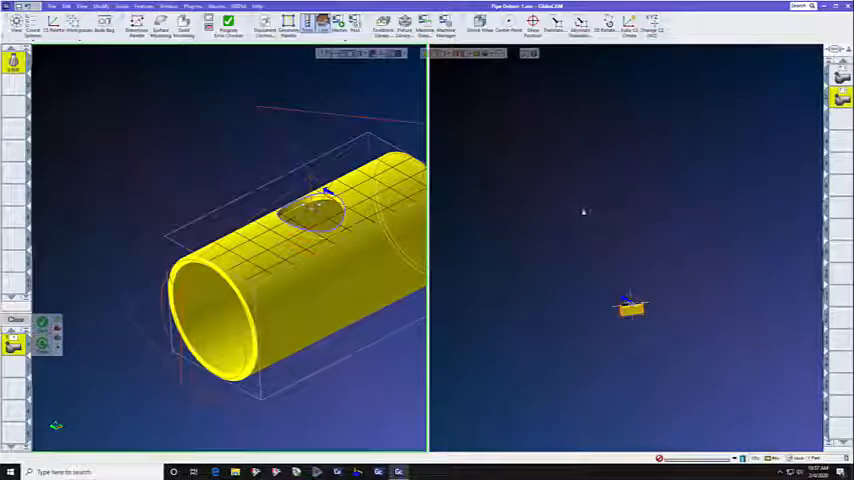